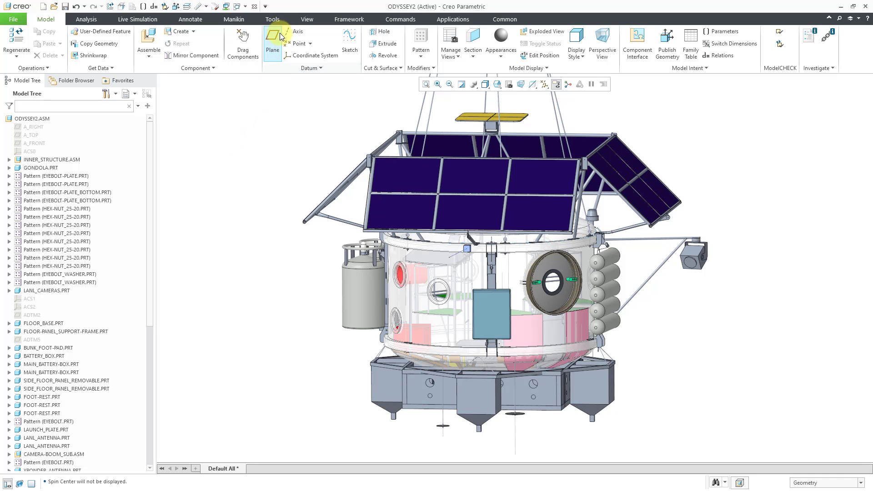
Open the Bill of Materials setup from the Tools tab for the ODYSSEY2 assembly.
{"action": "left_click", "coordinate": [272, 19]}
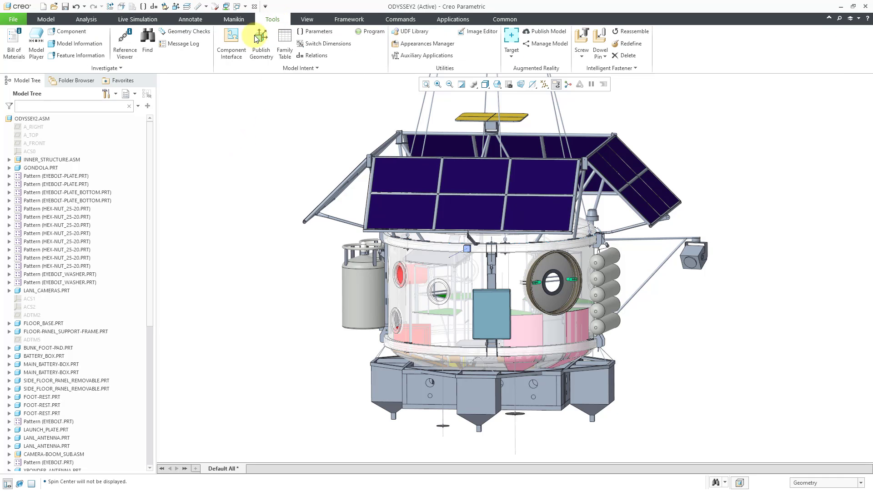
{"action": "mouse_move", "coordinate": [13, 44]}
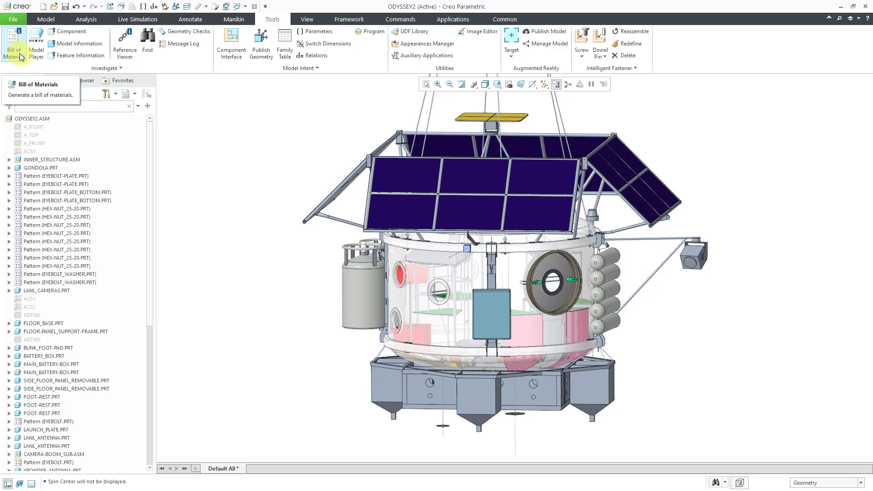
{"action": "left_click", "coordinate": [13, 42]}
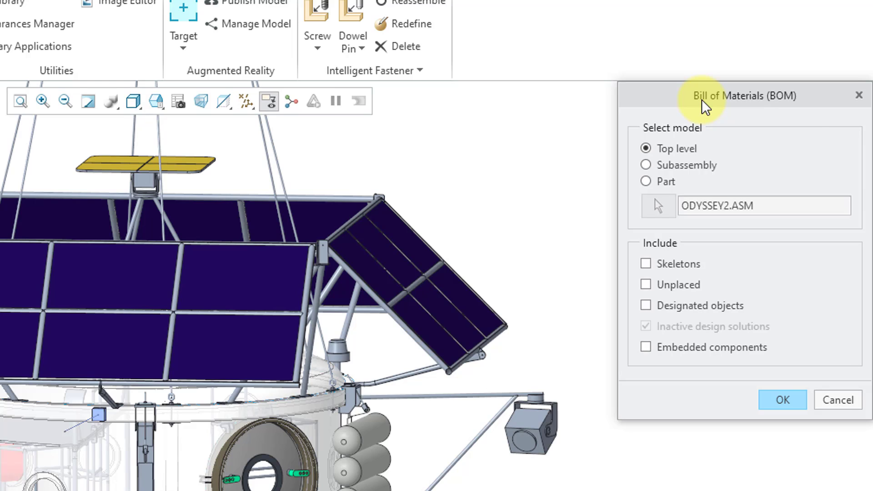
Switch the report scope from Top level to Subassembly, then to Part.
{"action": "left_click", "coordinate": [645, 164]}
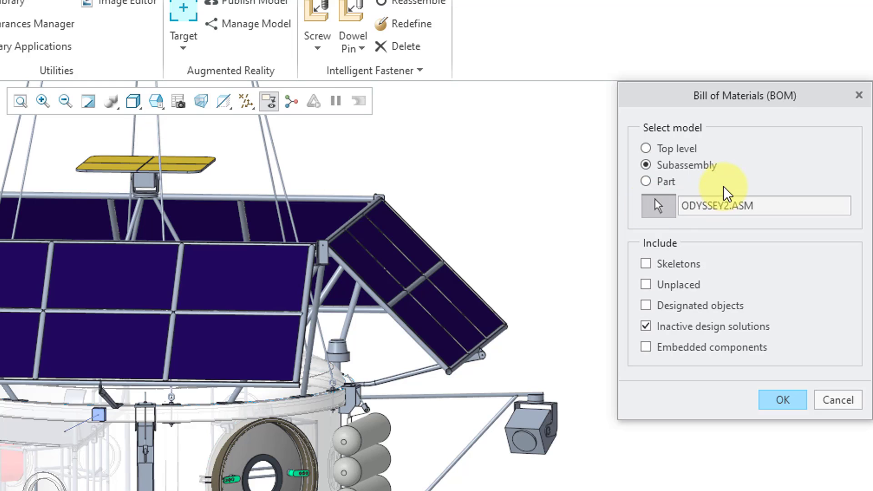
{"action": "mouse_move", "coordinate": [671, 189]}
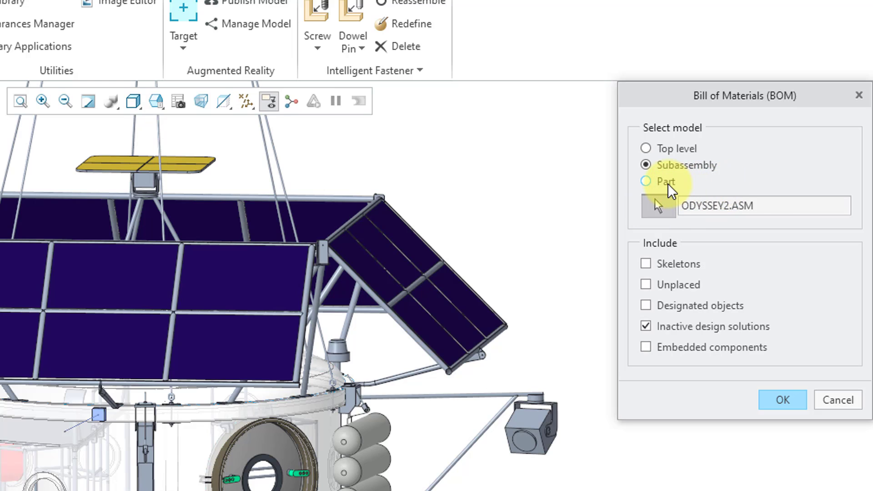
{"action": "left_click", "coordinate": [645, 181]}
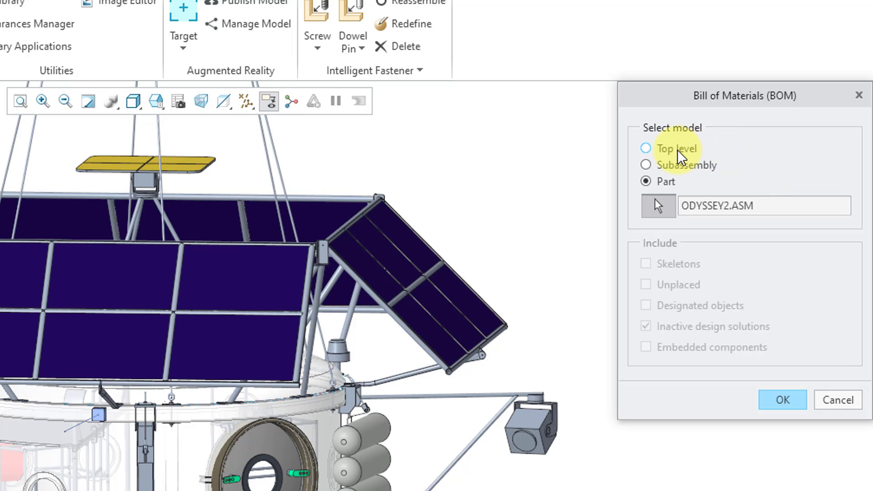
Select Top level and include Skeletons, Unplaced, Designated objects and Embedded components.
{"action": "left_click", "coordinate": [645, 148]}
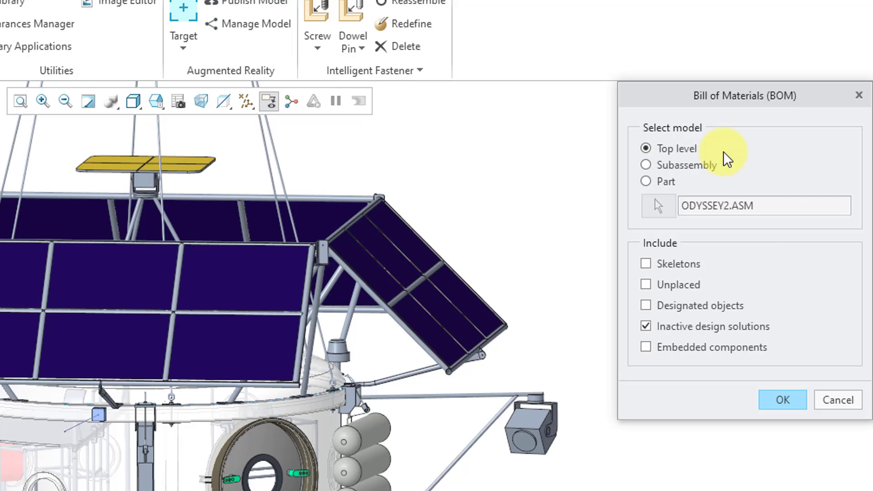
{"action": "mouse_move", "coordinate": [774, 270]}
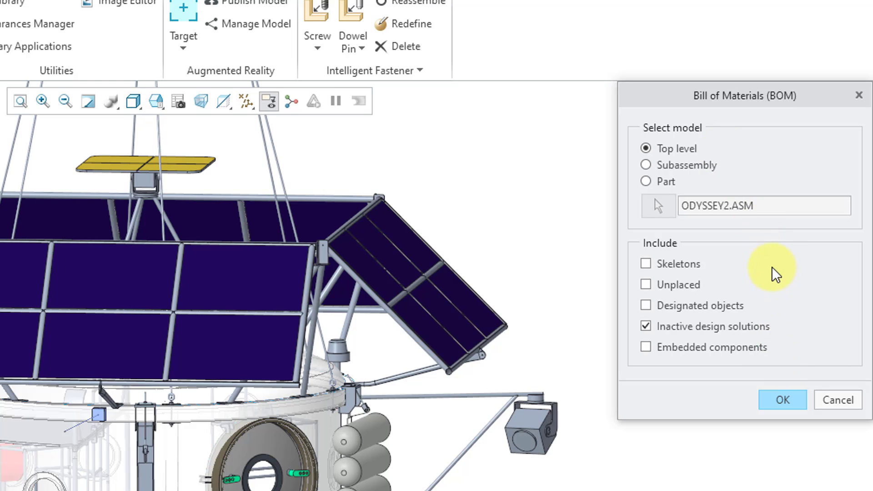
{"action": "mouse_move", "coordinate": [712, 273]}
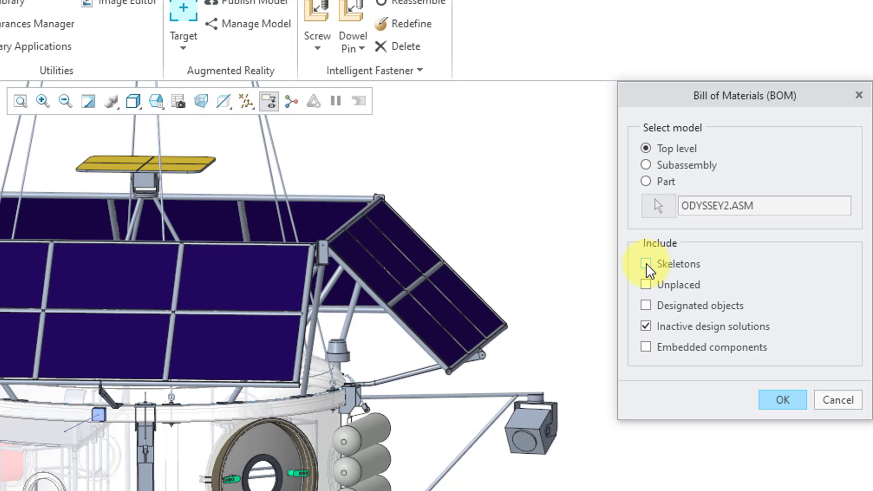
{"action": "left_click", "coordinate": [646, 263]}
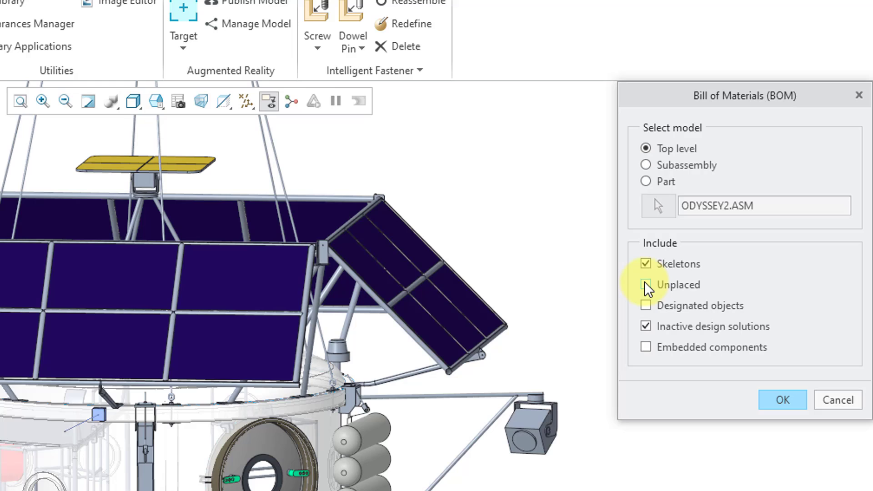
{"action": "left_click", "coordinate": [645, 285]}
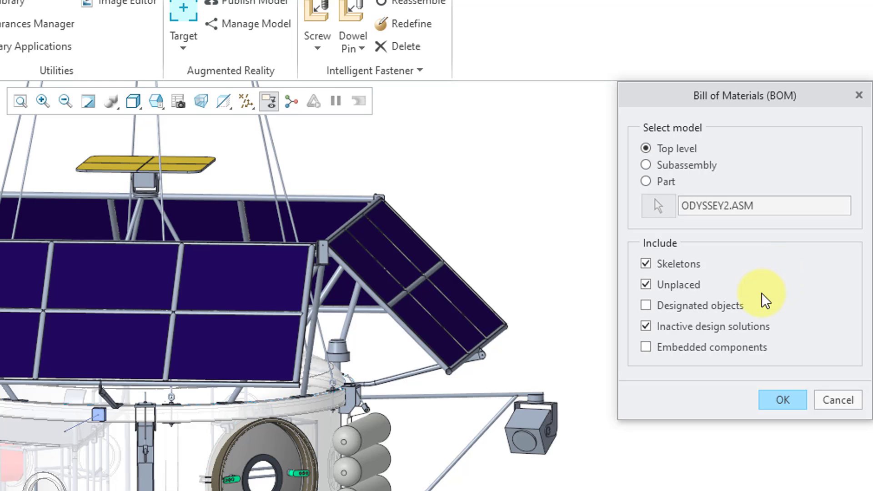
{"action": "mouse_move", "coordinate": [654, 315]}
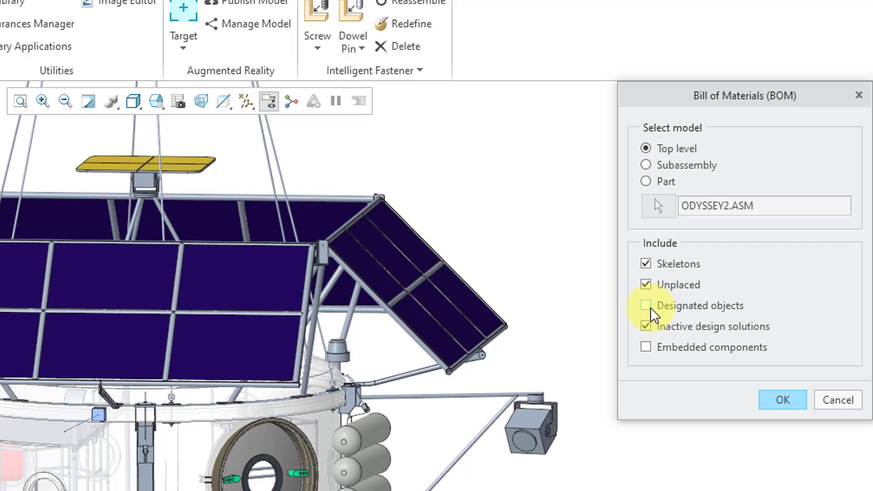
{"action": "mouse_move", "coordinate": [654, 315]}
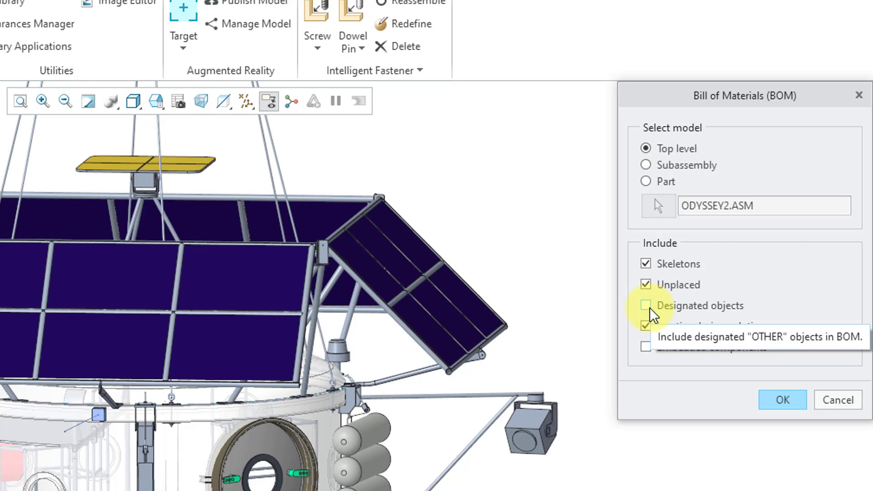
{"action": "left_click", "coordinate": [645, 305]}
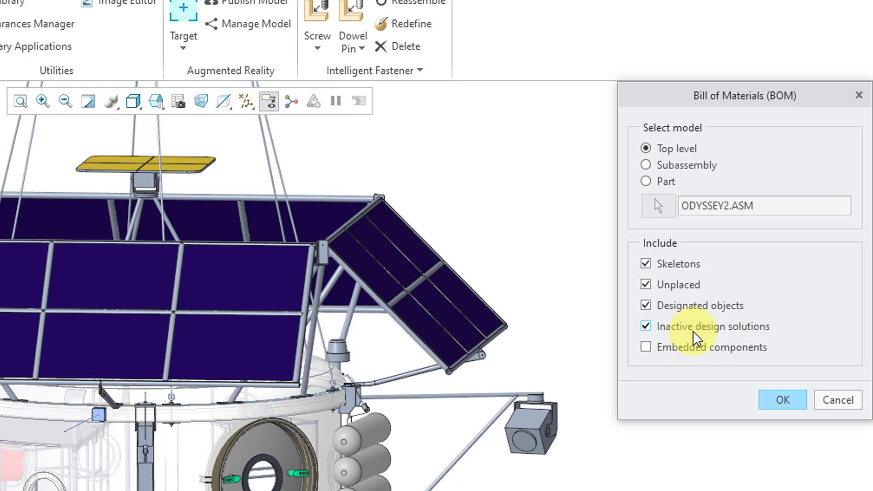
{"action": "mouse_move", "coordinate": [713, 326]}
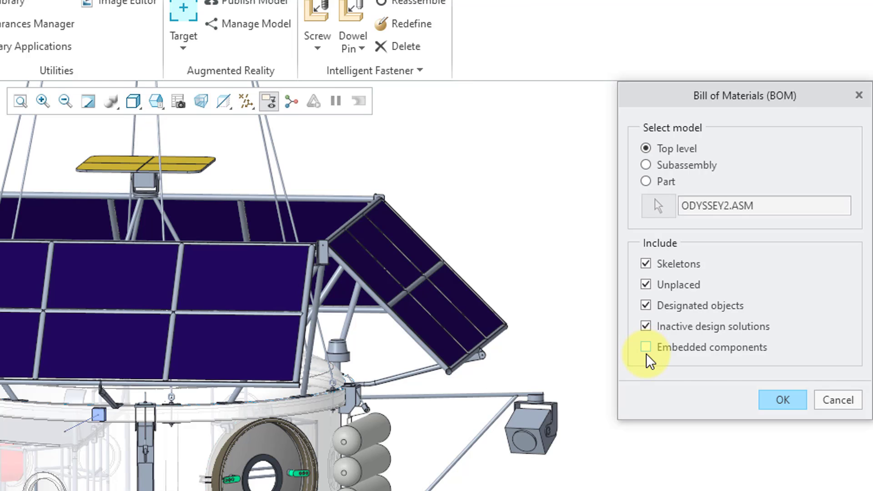
{"action": "mouse_move", "coordinate": [645, 347]}
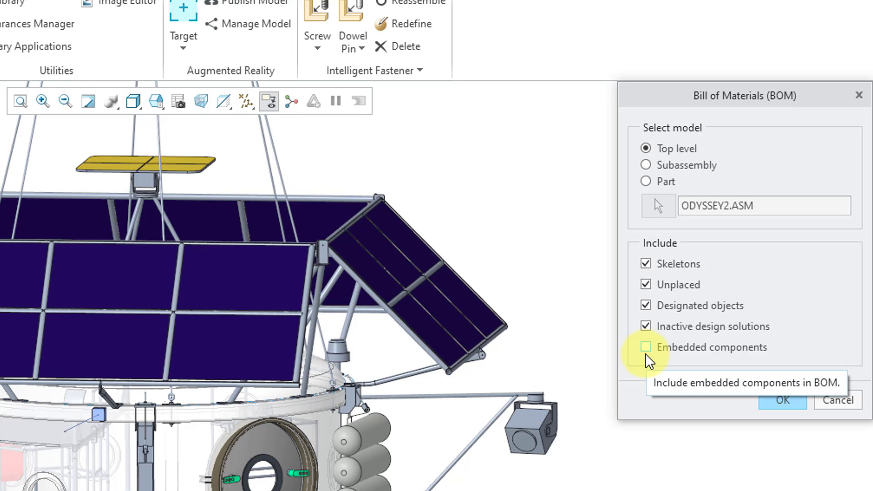
{"action": "left_click", "coordinate": [645, 347]}
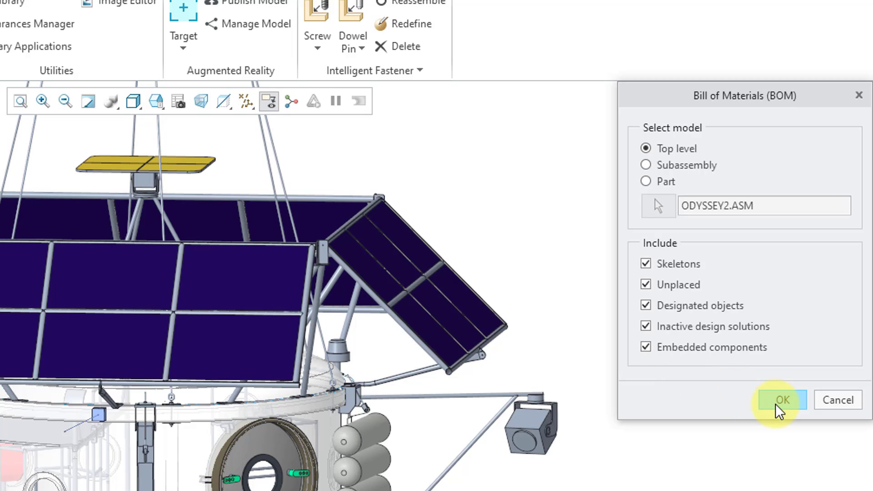
{"action": "left_click", "coordinate": [782, 400]}
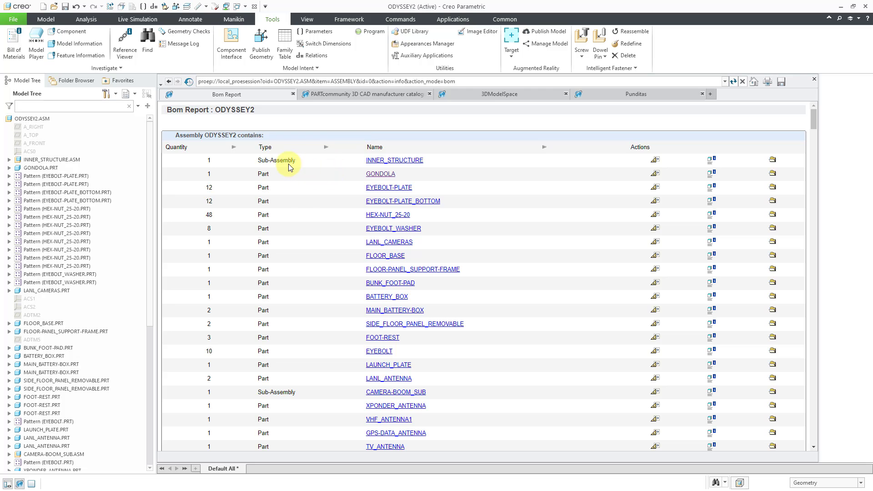
{"action": "mouse_move", "coordinate": [785, 151]}
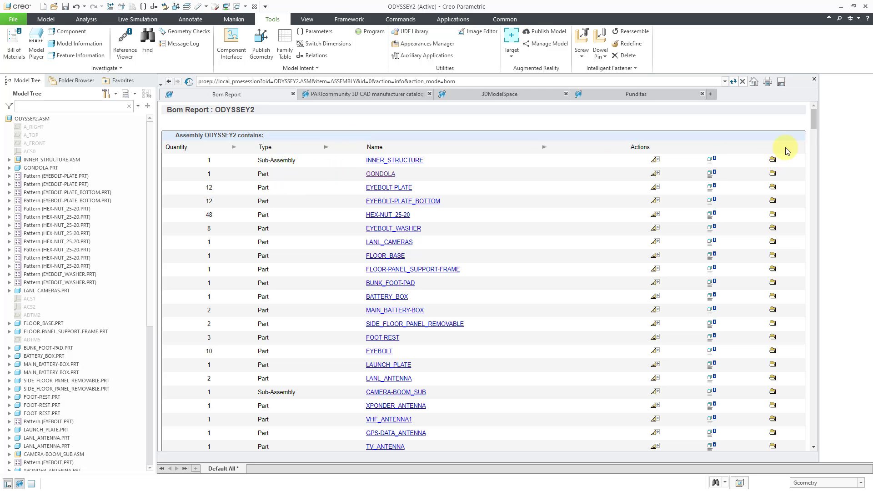
{"action": "scroll", "scroll_direction": "down", "scroll_amount": 3}
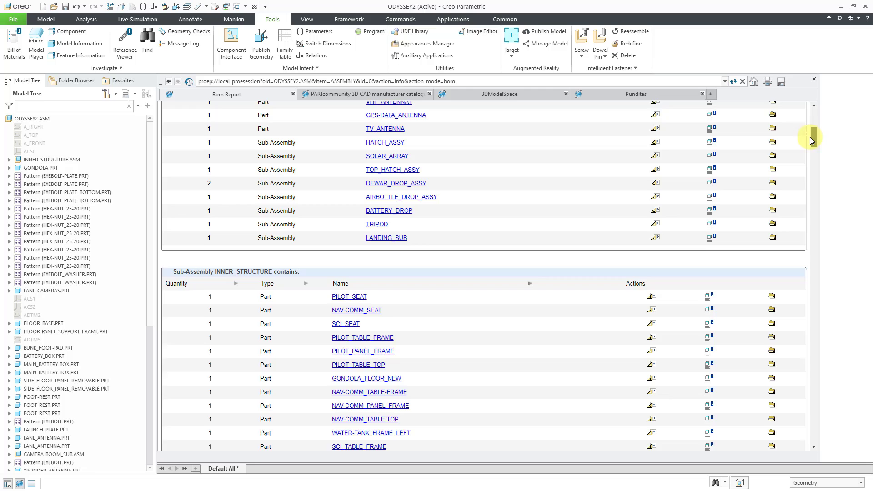
{"action": "scroll", "scroll_direction": "down", "scroll_amount": 3}
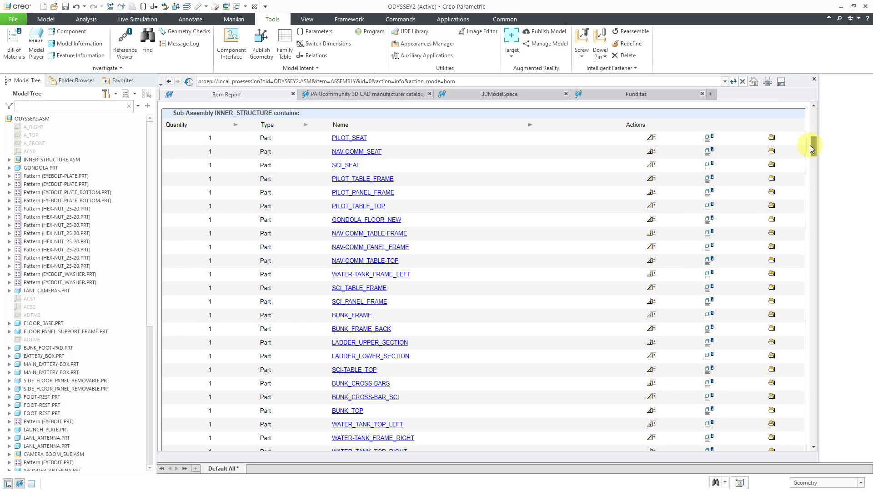
{"action": "mouse_move", "coordinate": [599, 247]}
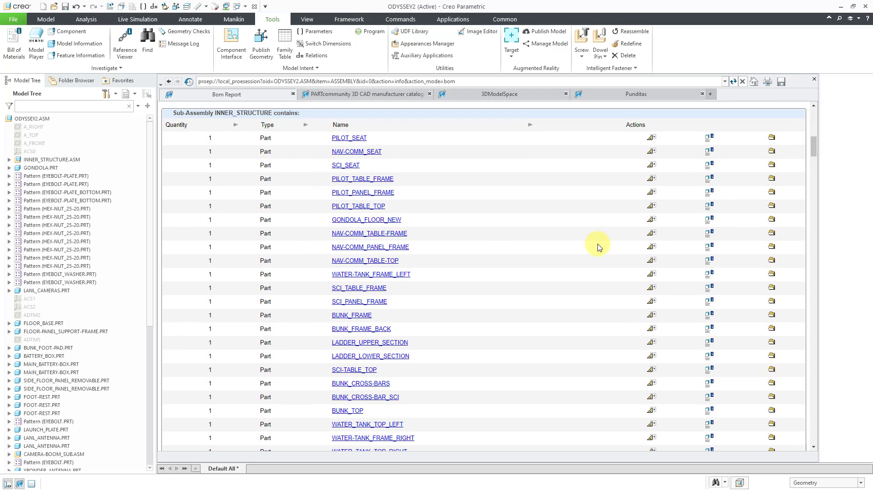
{"action": "mouse_move", "coordinate": [834, 202]}
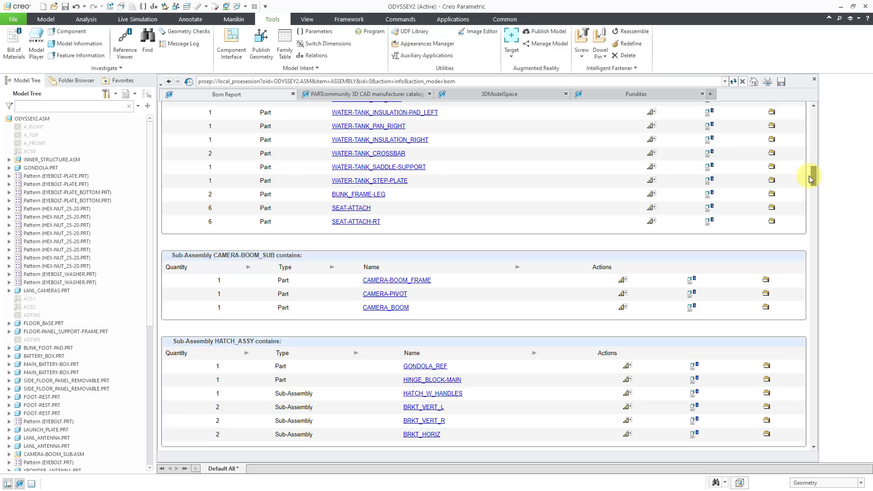
{"action": "scroll", "scroll_direction": "down", "scroll_amount": 3}
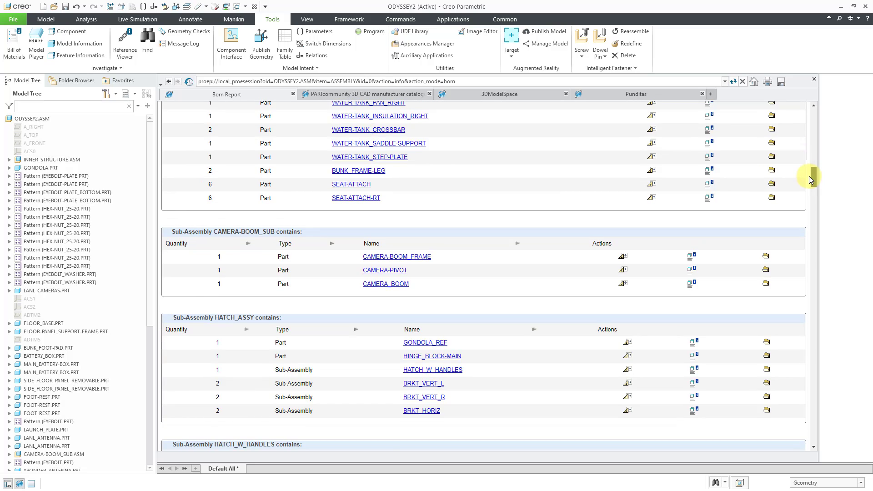
{"action": "scroll", "scroll_direction": "down", "scroll_amount": 3}
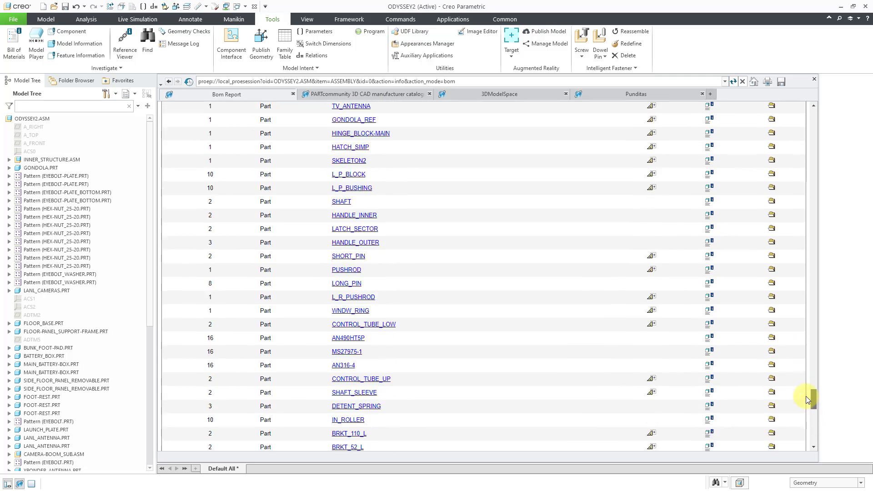
{"action": "scroll", "scroll_direction": "down", "scroll_amount": 3}
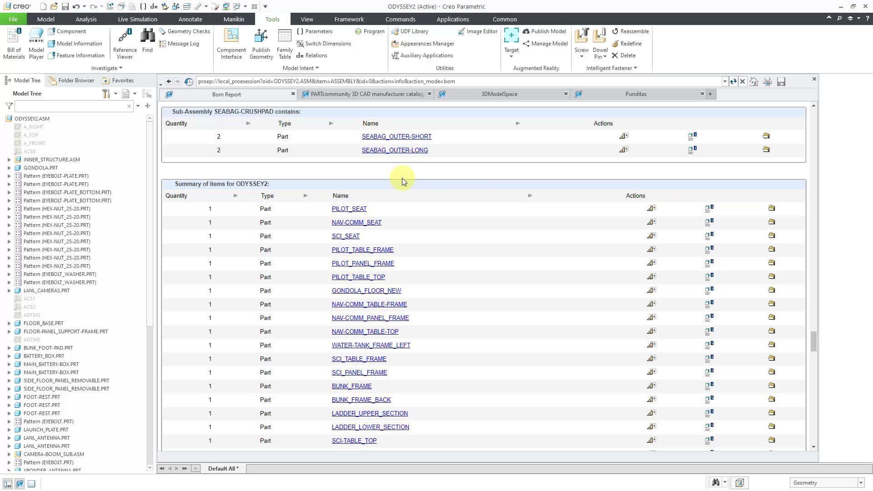
{"action": "scroll", "scroll_direction": "down", "scroll_amount": 3}
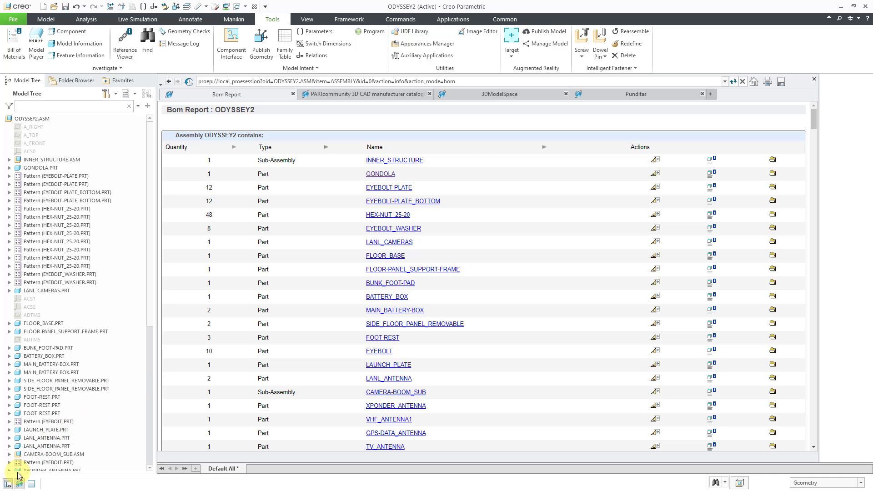
{"action": "mouse_move", "coordinate": [8, 482]}
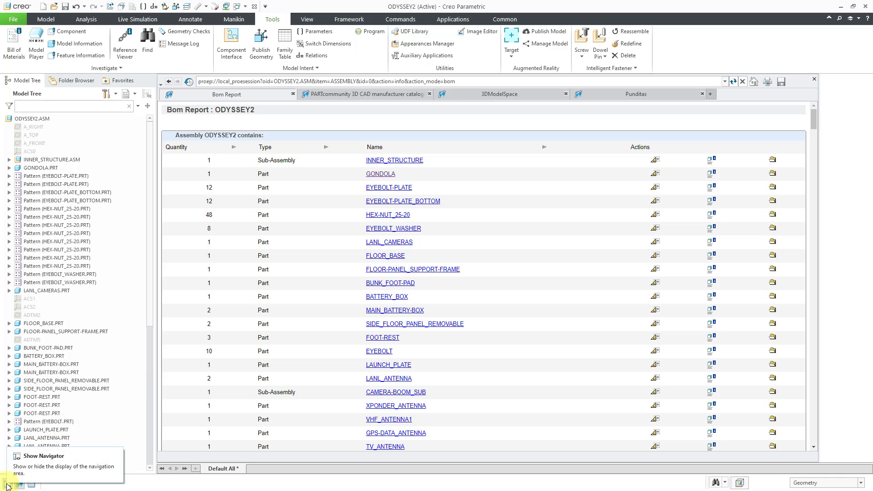
Toggle off the navigator so the ODYSSEY2 BOM report sits beside the gondola model.
{"action": "left_click", "coordinate": [7, 483]}
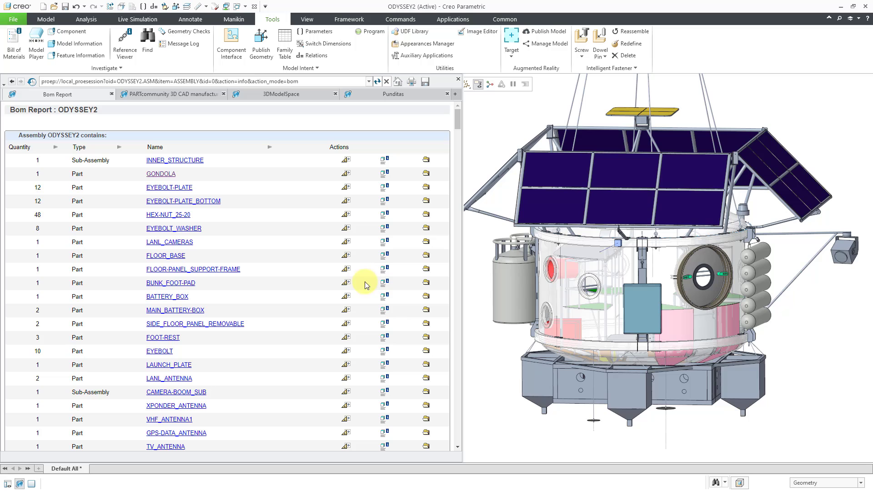
{"action": "mouse_move", "coordinate": [314, 258]}
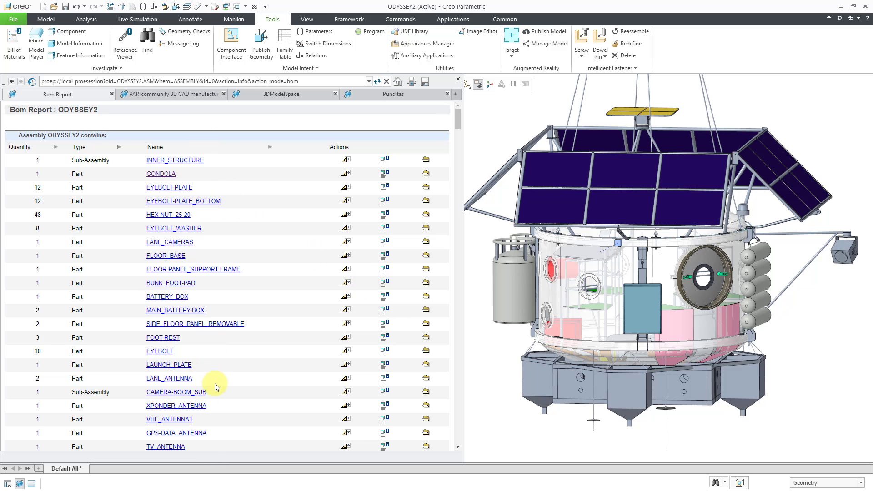
{"action": "mouse_move", "coordinate": [189, 313]}
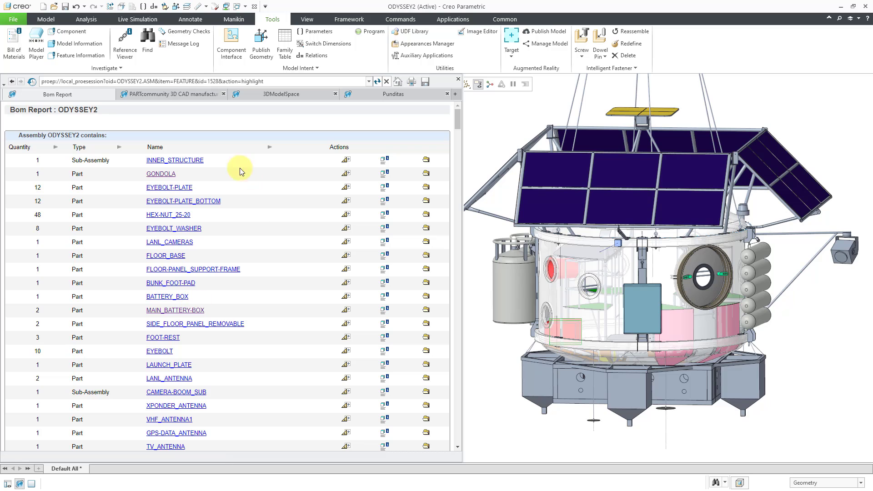
Highlight listed components, including LANL_CAMERAS, on the 3D gondola model from the report.
{"action": "left_click", "coordinate": [175, 160]}
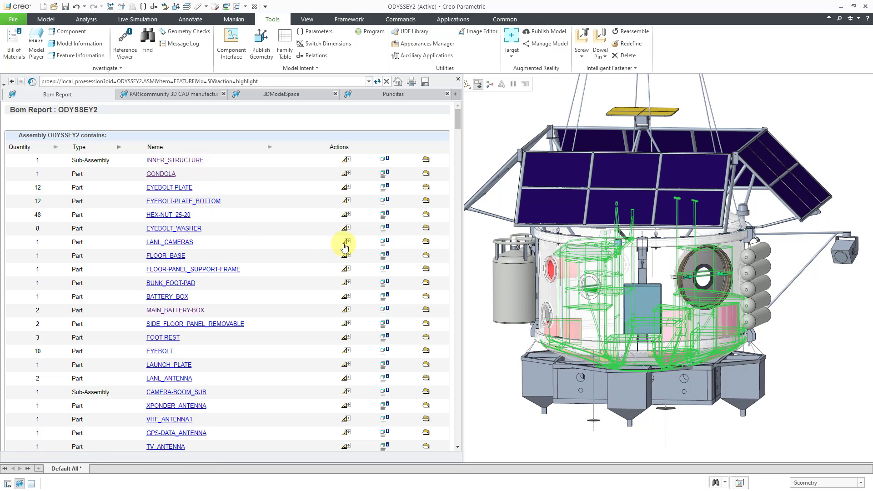
{"action": "mouse_move", "coordinate": [345, 243]}
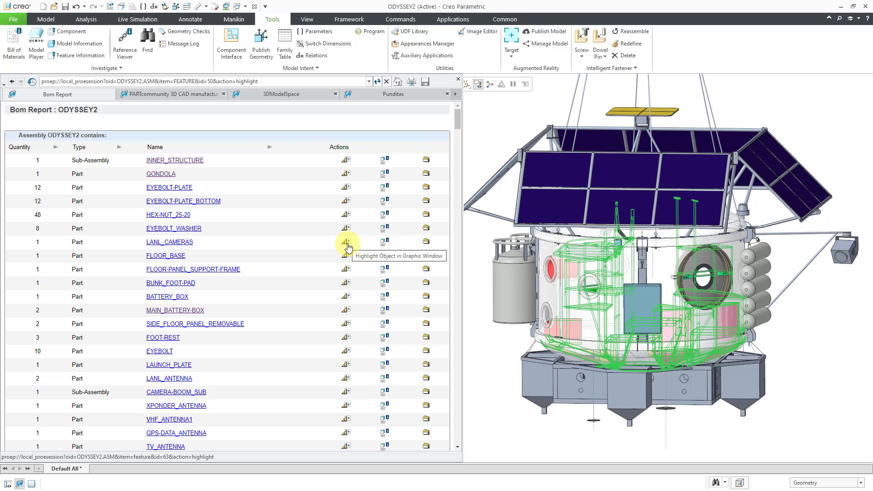
{"action": "left_click", "coordinate": [347, 240]}
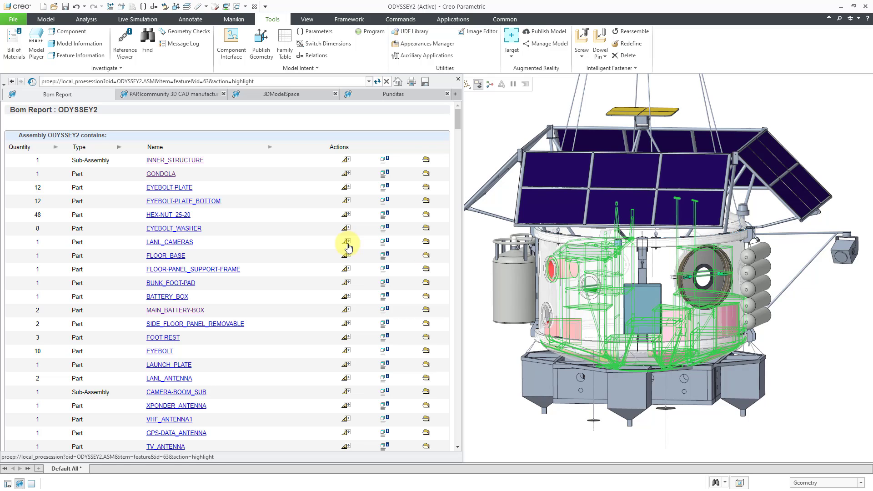
{"action": "mouse_move", "coordinate": [436, 206]}
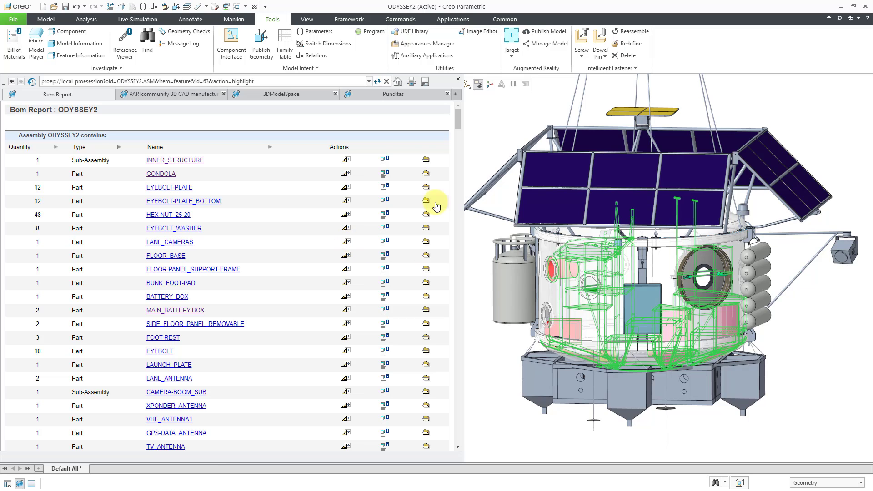
{"action": "mouse_move", "coordinate": [471, 164]}
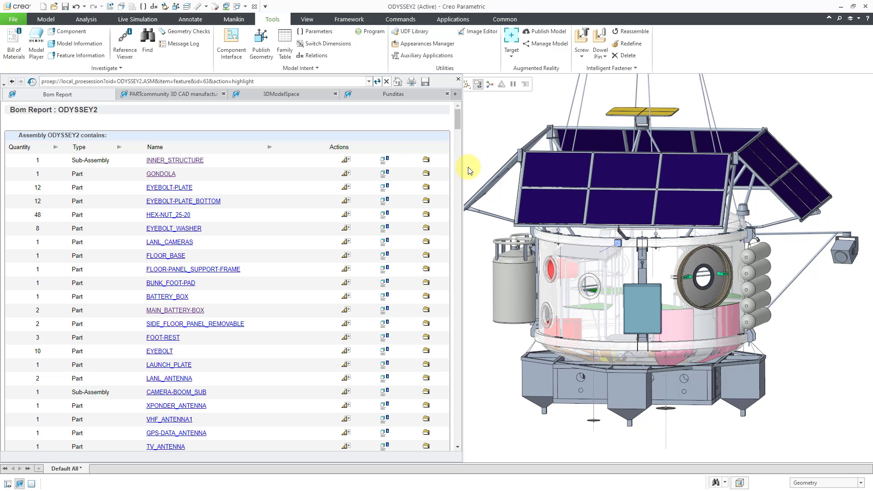
{"action": "mouse_move", "coordinate": [461, 173]}
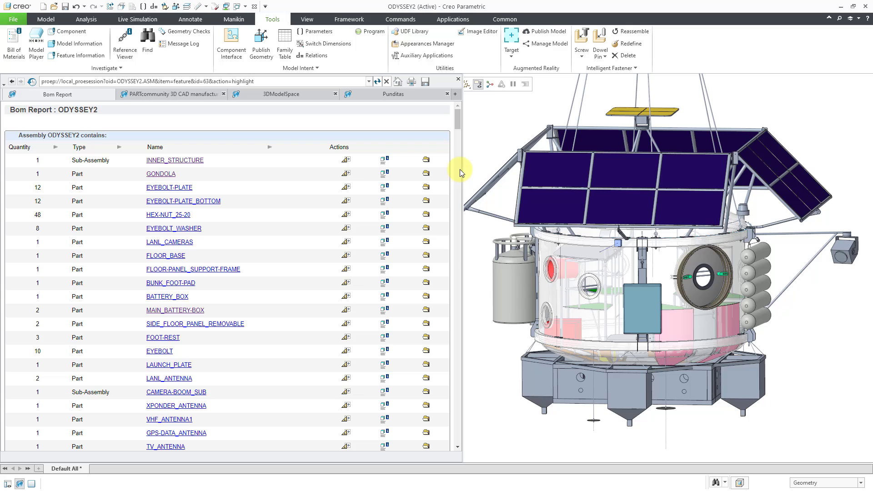
{"action": "mouse_move", "coordinate": [423, 217]}
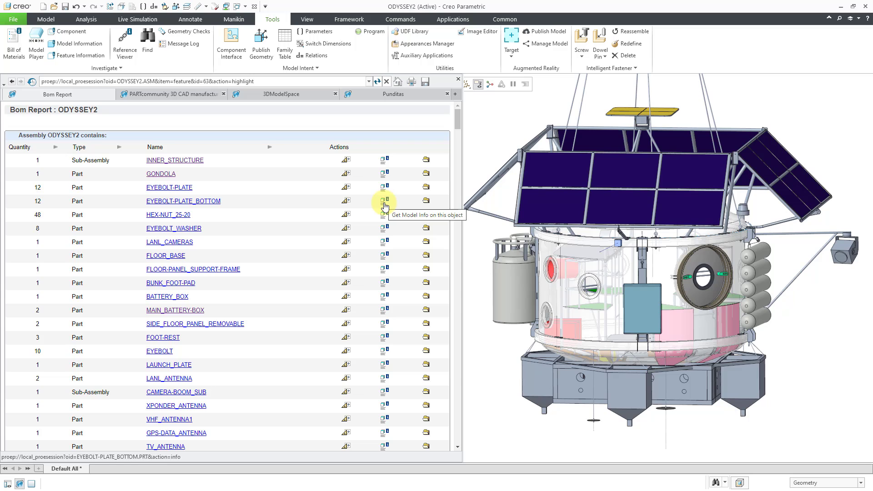
{"action": "mouse_move", "coordinate": [308, 156]}
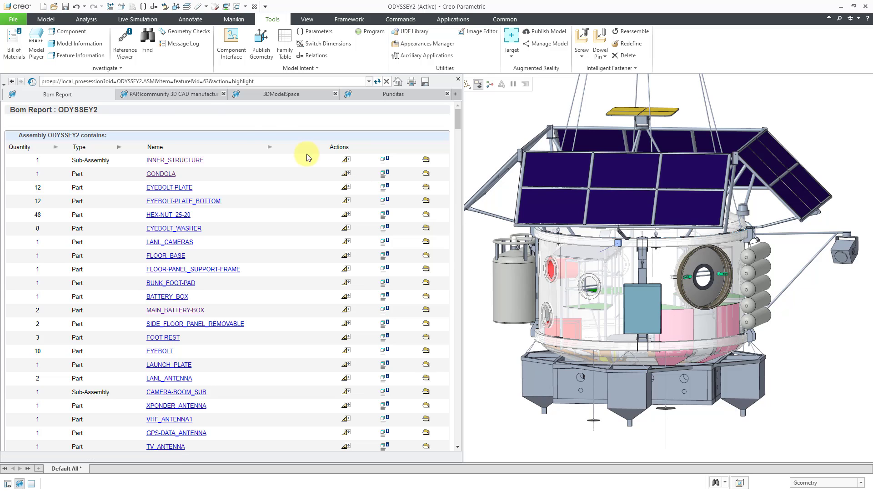
{"action": "mouse_move", "coordinate": [76, 43]}
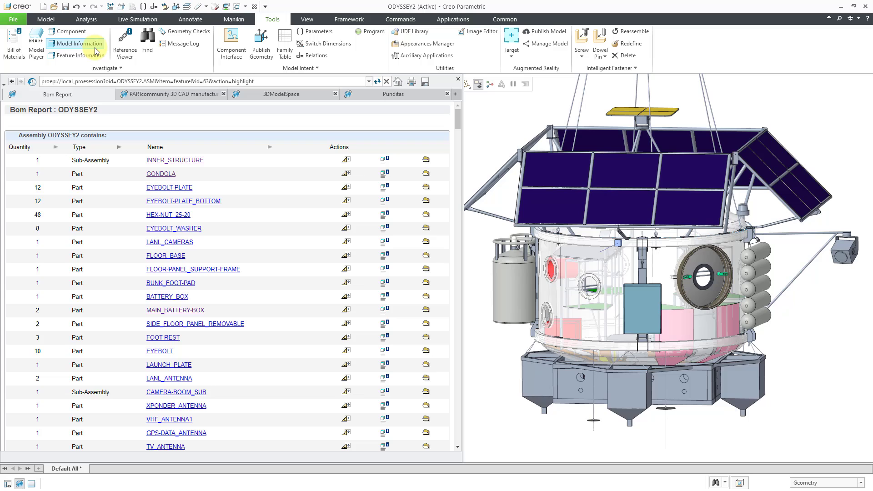
{"action": "mouse_move", "coordinate": [77, 44]}
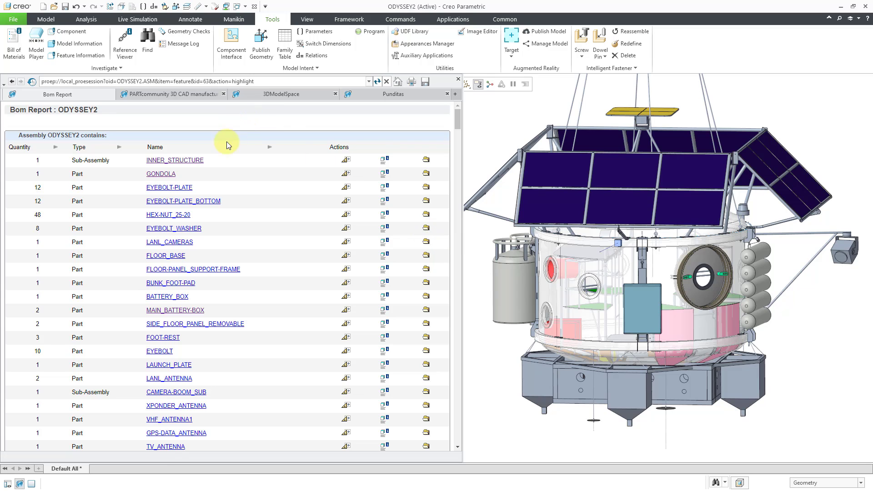
{"action": "mouse_move", "coordinate": [402, 141]}
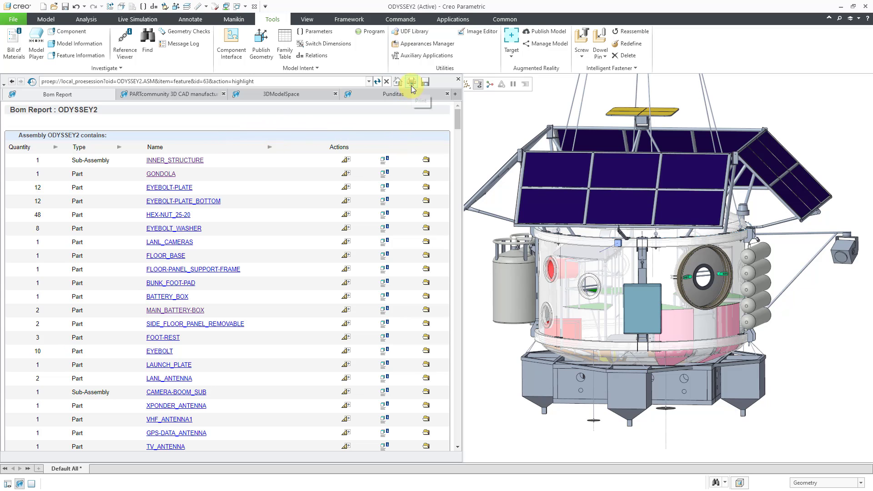
{"action": "mouse_move", "coordinate": [425, 85]}
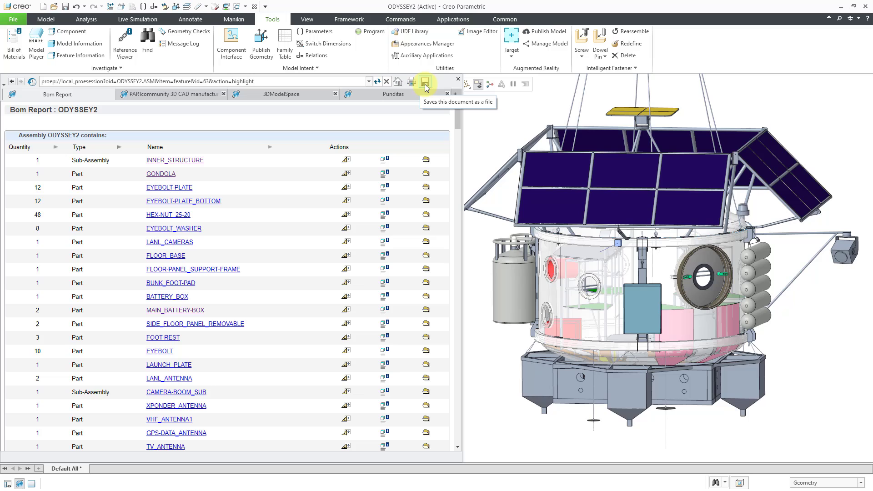
{"action": "mouse_move", "coordinate": [409, 115]}
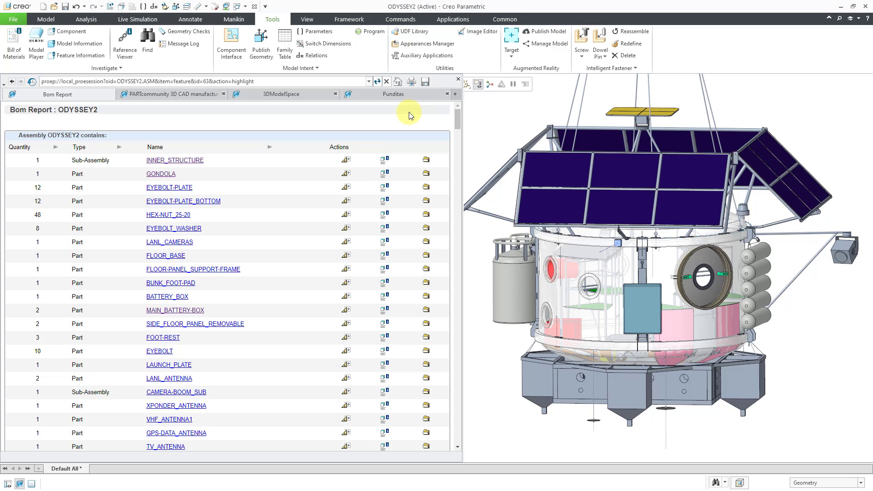
{"action": "mouse_move", "coordinate": [400, 120]}
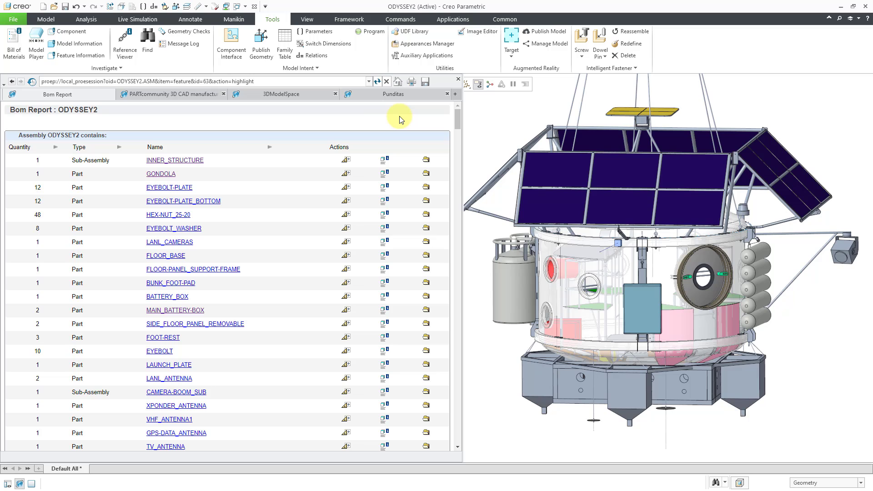
{"action": "mouse_move", "coordinate": [355, 131]}
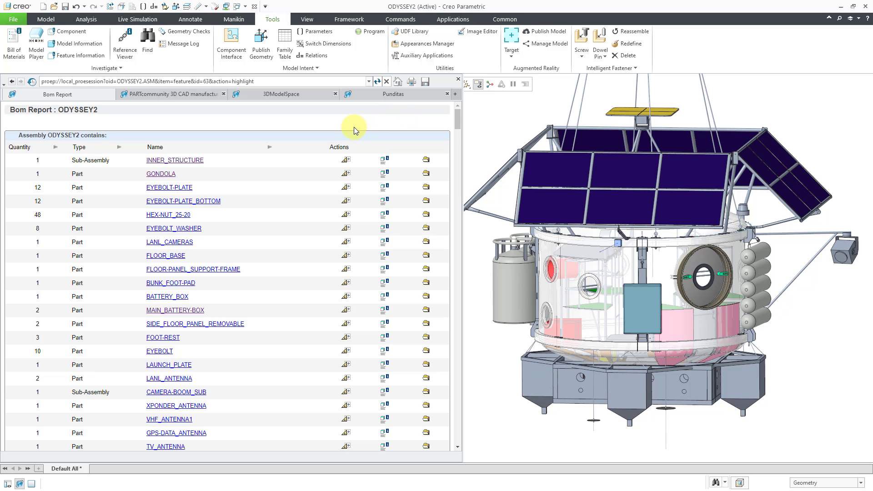